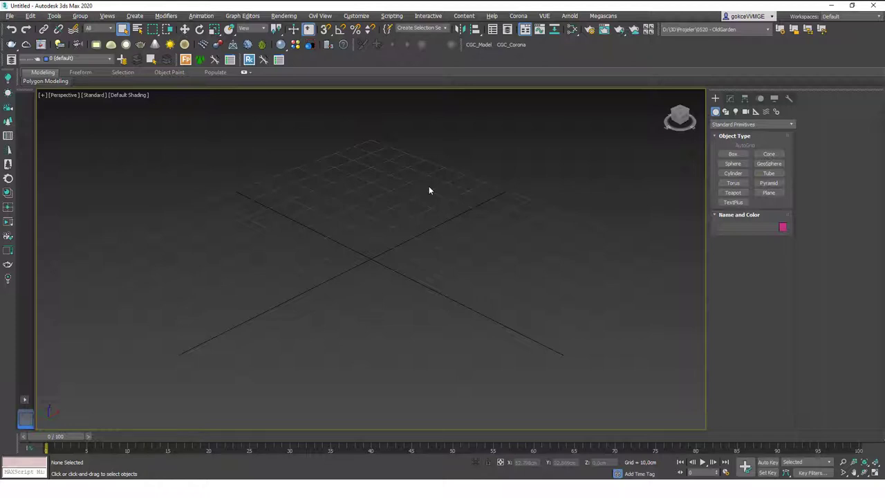
mouse_move(405, 209)
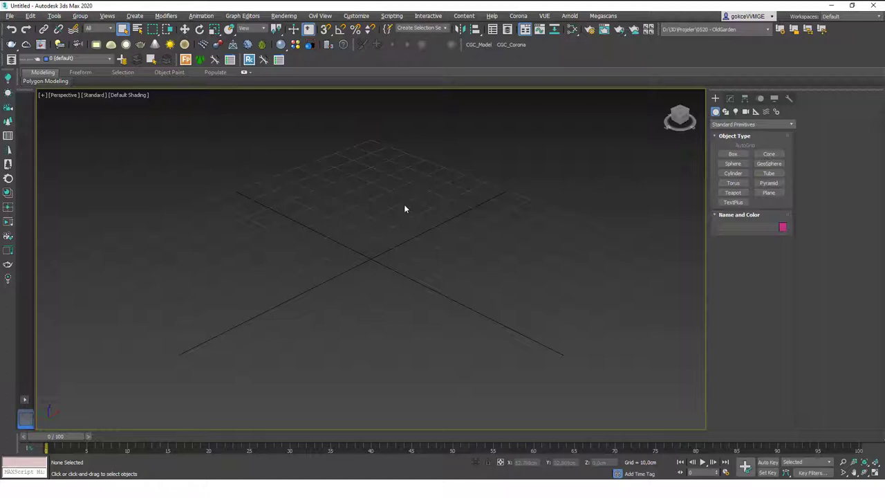
- Add a Box and a Teapot from Standard Primitives and show the Hierarchy panel's Pivot settings
left_click(732, 154)
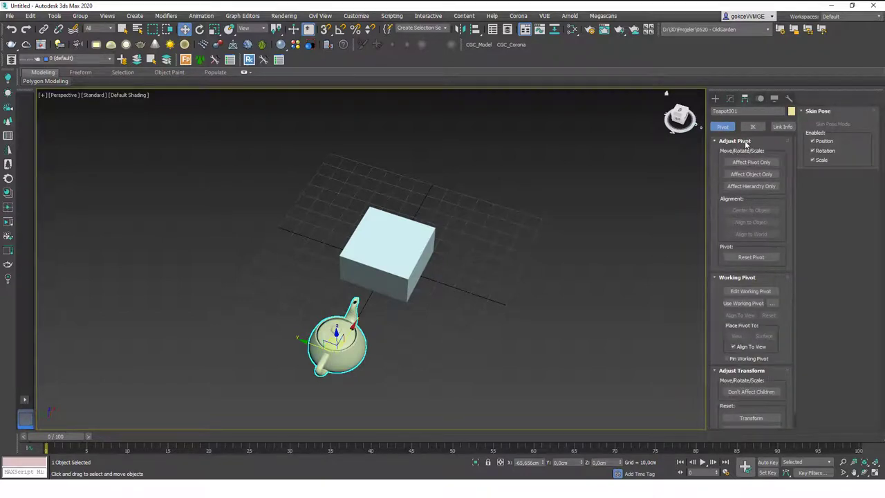
- Place a temporary working pivot on the box via Edit Working Pivot and enable Use Working Pivot for the teapot
left_click(734, 141)
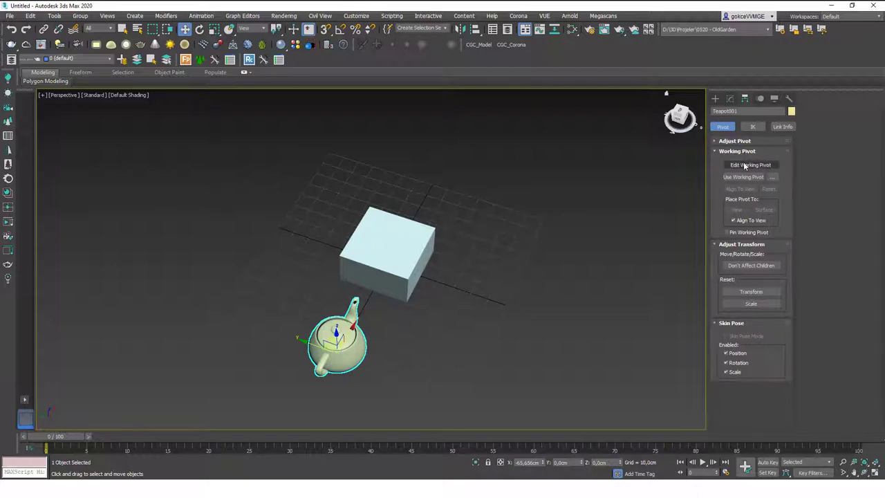
left_click(749, 164)
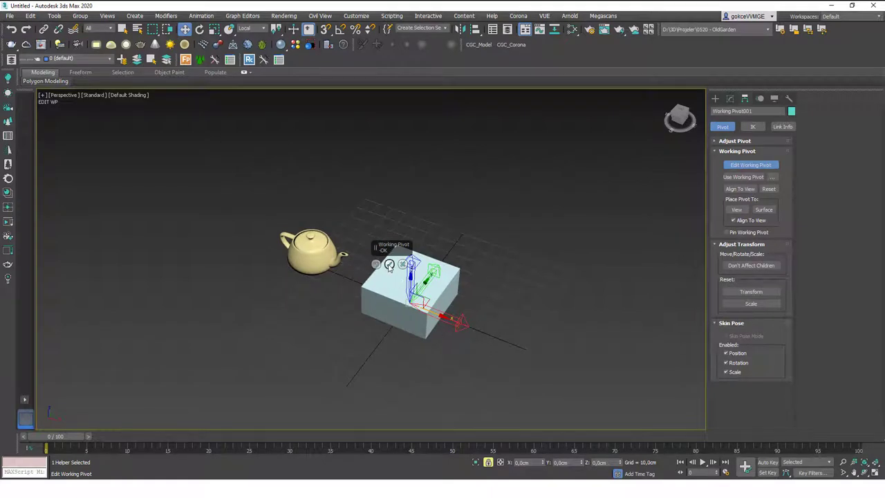
left_click(745, 177)
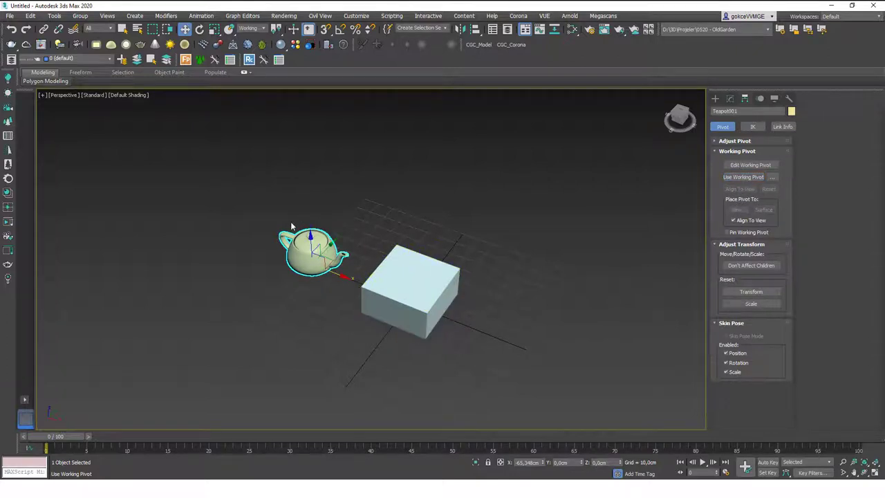
mouse_move(631, 242)
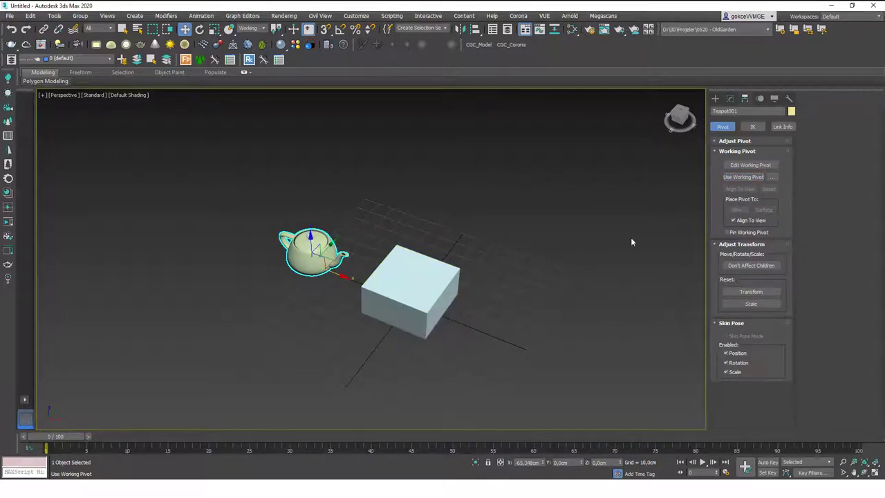
left_click(750, 177)
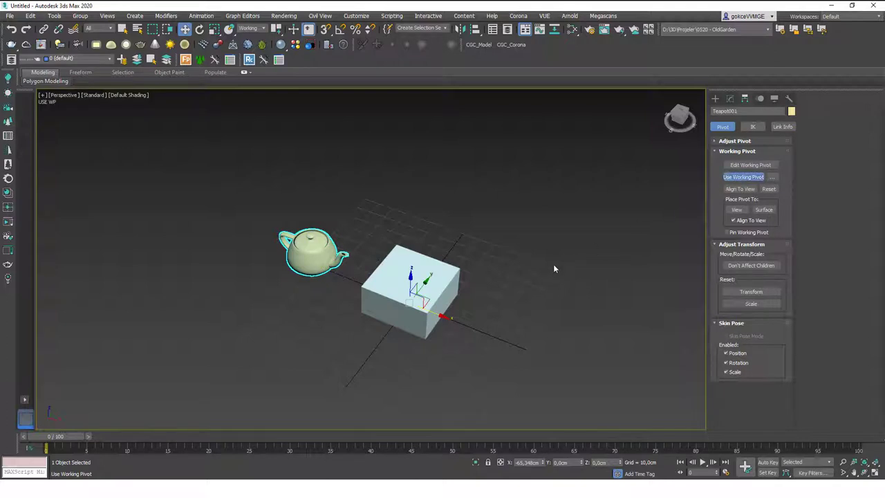
mouse_move(462, 299)
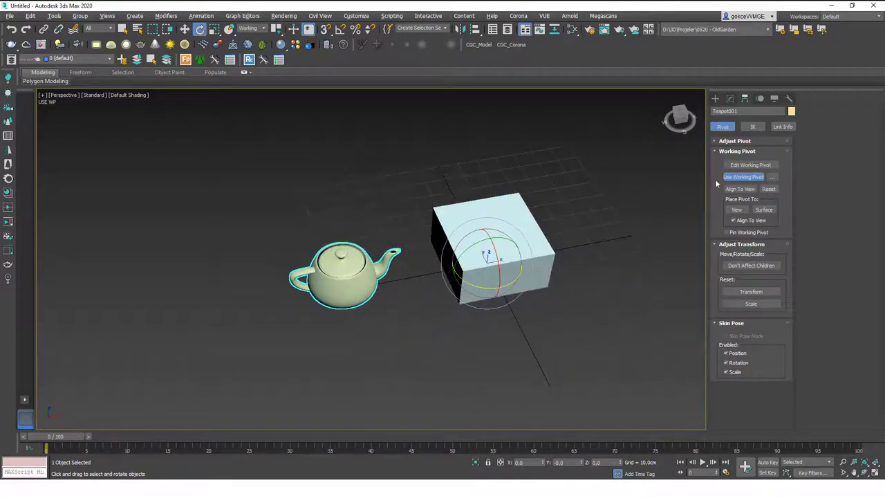
- Rotate the teapot about the box's working pivot so it sits above and behind the box
left_click(744, 177)
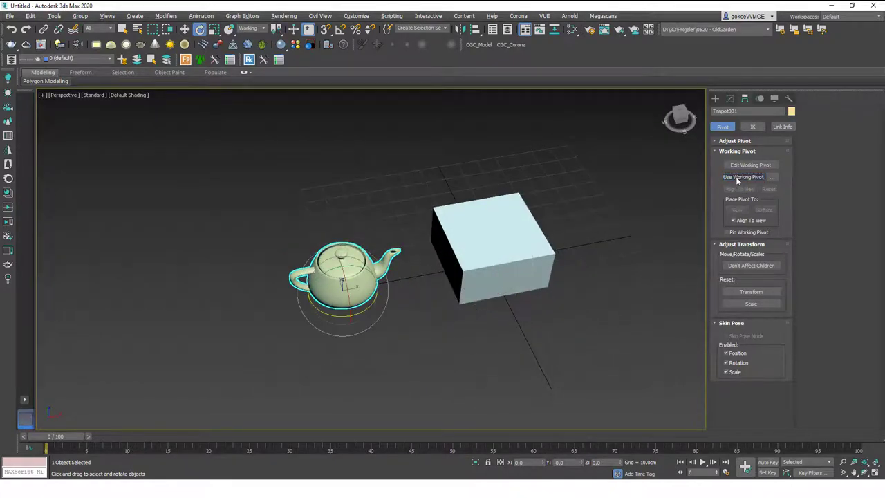
left_click(743, 178)
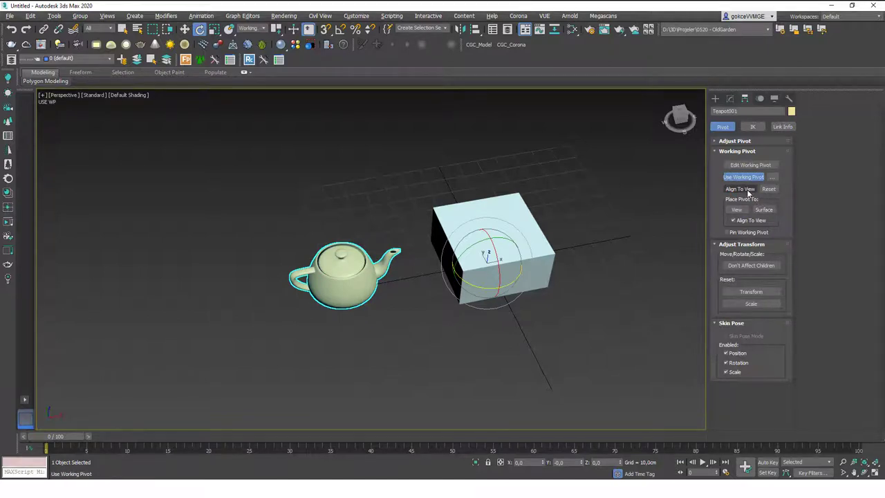
left_click(739, 188)
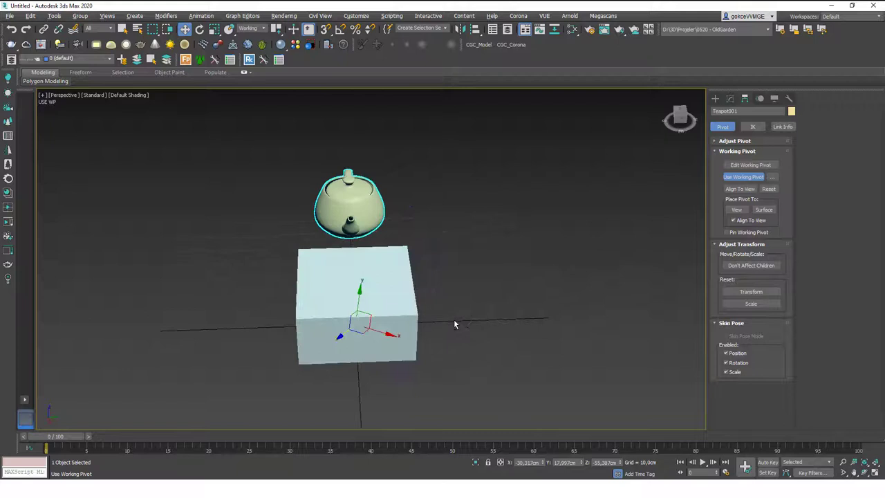
left_click_drag(456, 325, 464, 336)
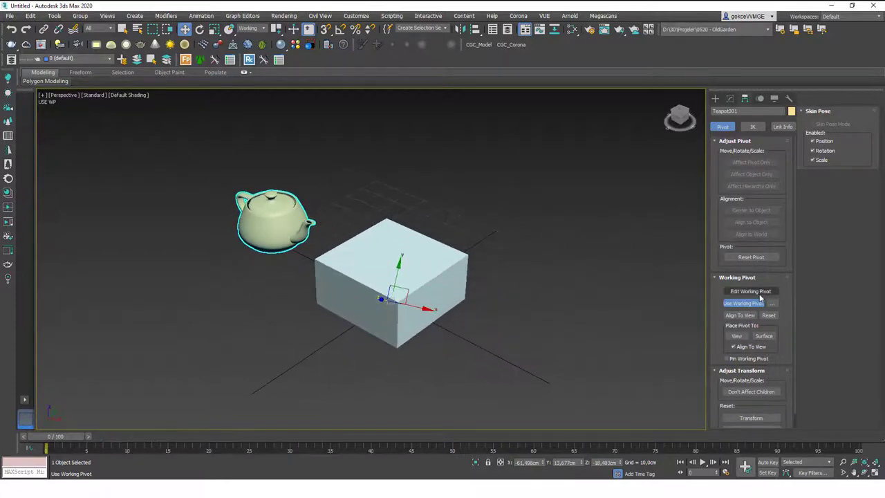
- Re-edit the working pivot, dropping it above the box, then switch Place Pivot To from View to Surface
left_click(749, 291)
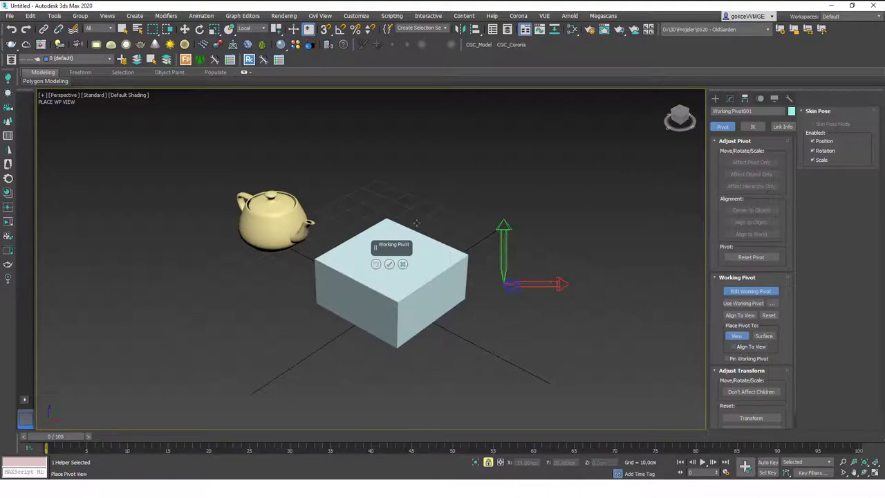
left_click(749, 291)
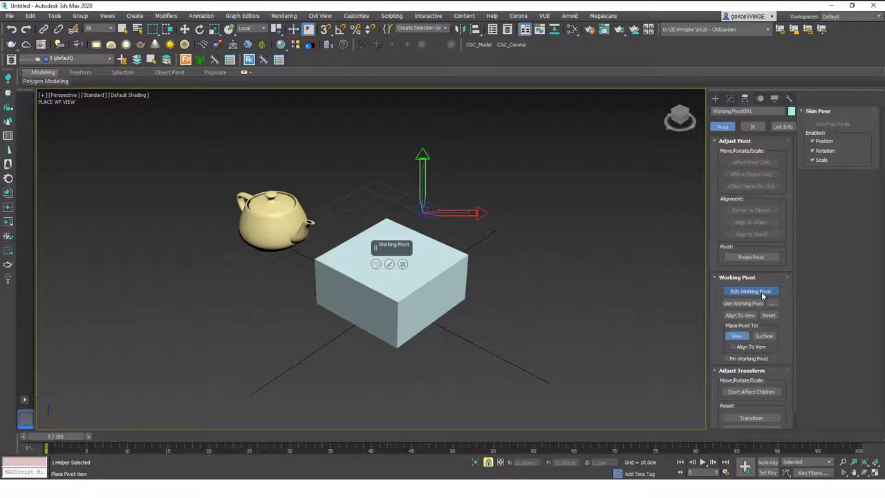
left_click(750, 291)
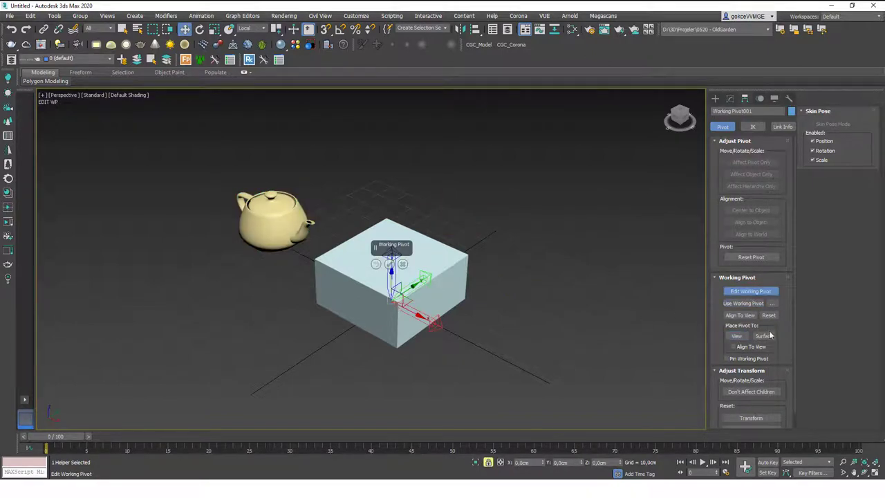
left_click(736, 336)
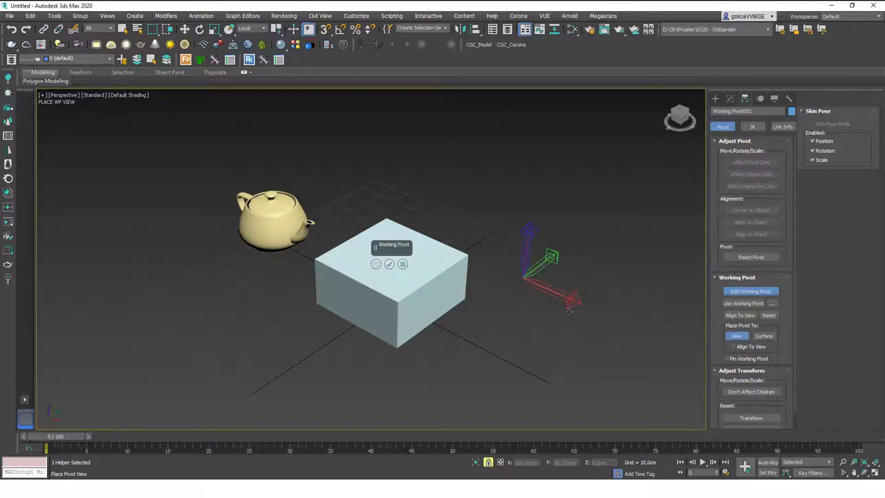
mouse_move(520, 241)
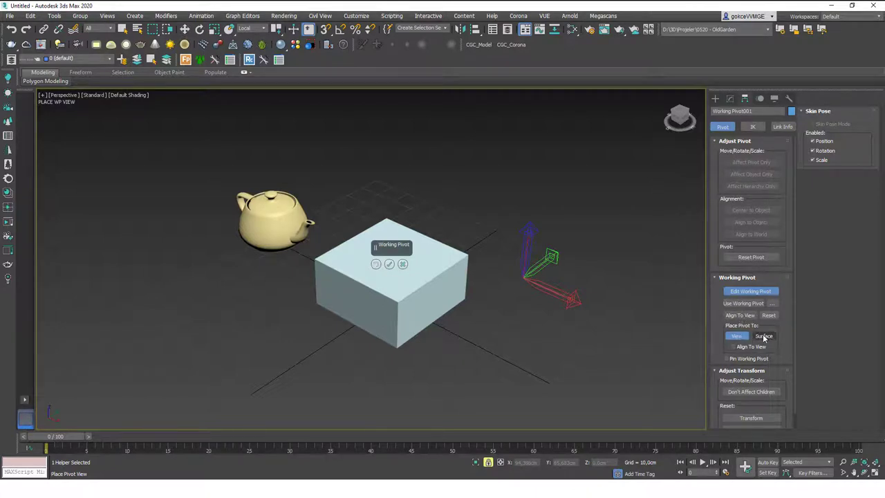
left_click(763, 336)
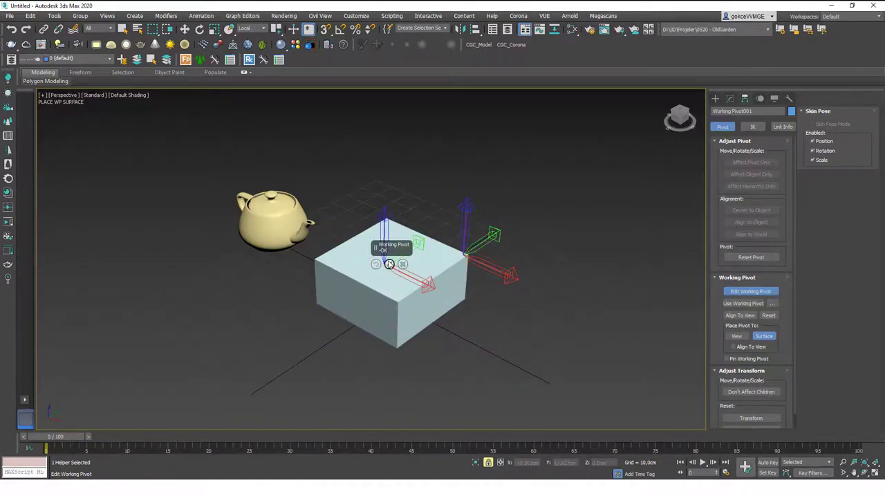
- Slide the working pivot onto the box's back top corner and finish editing, leaving the box selected
left_click(742, 302)
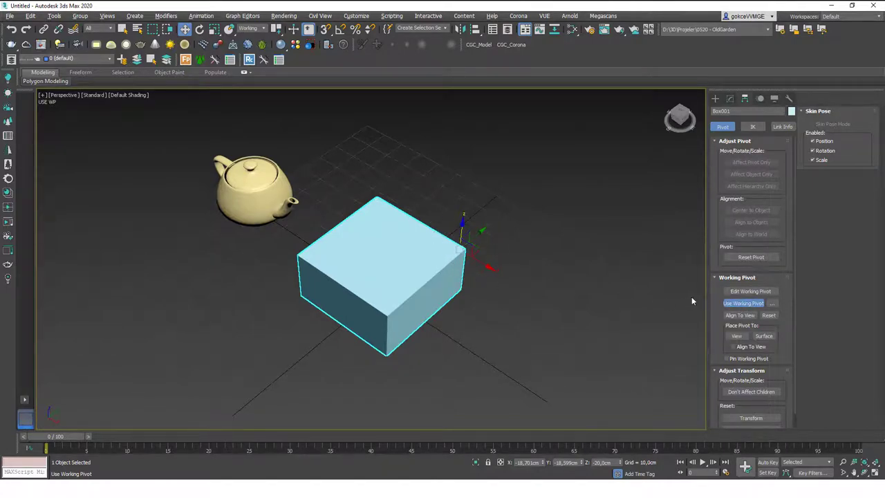
left_click(749, 290)
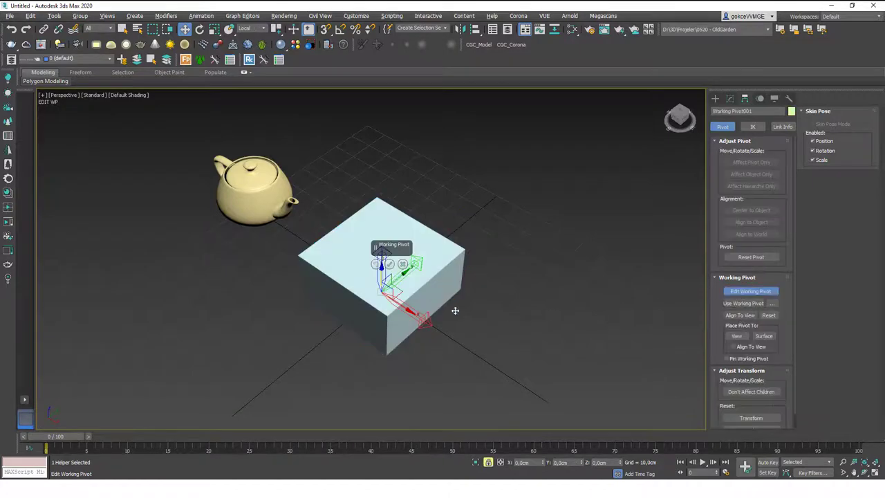
left_click(763, 336)
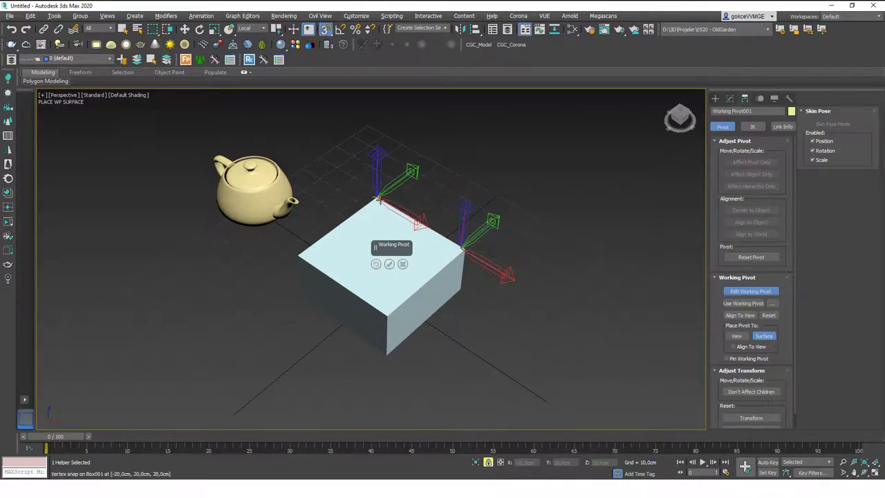
left_click_drag(463, 249, 511, 276)
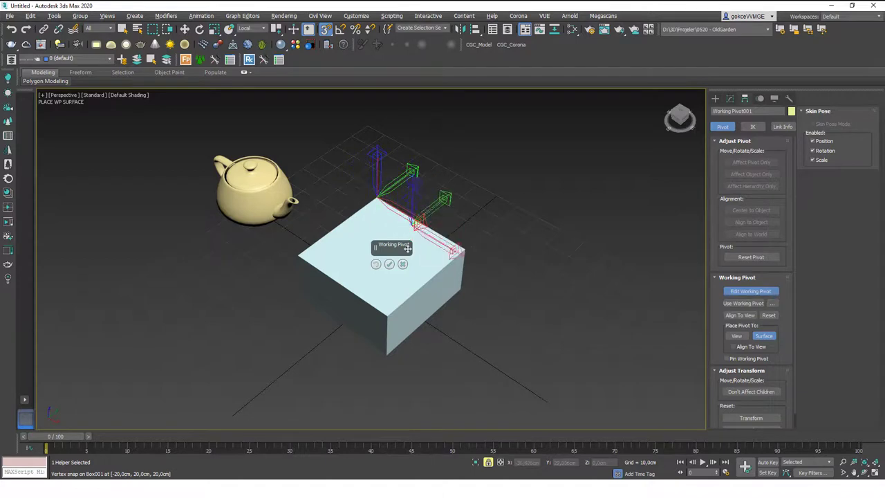
left_click(741, 302)
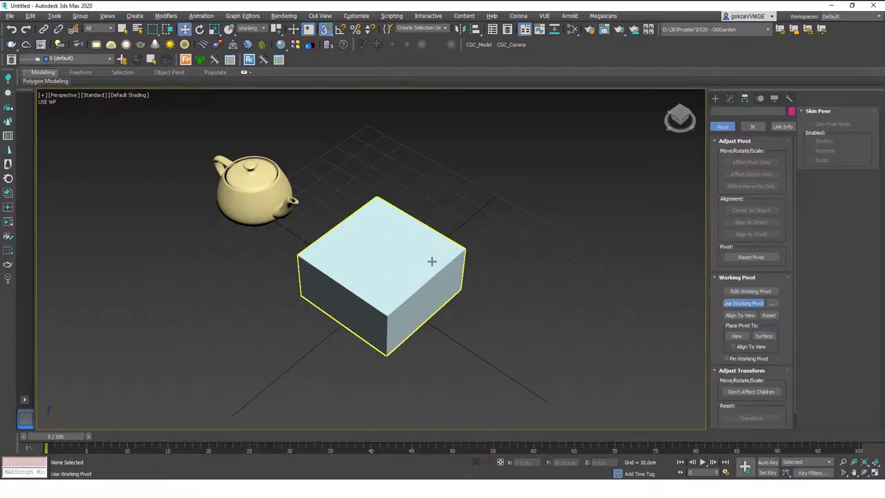